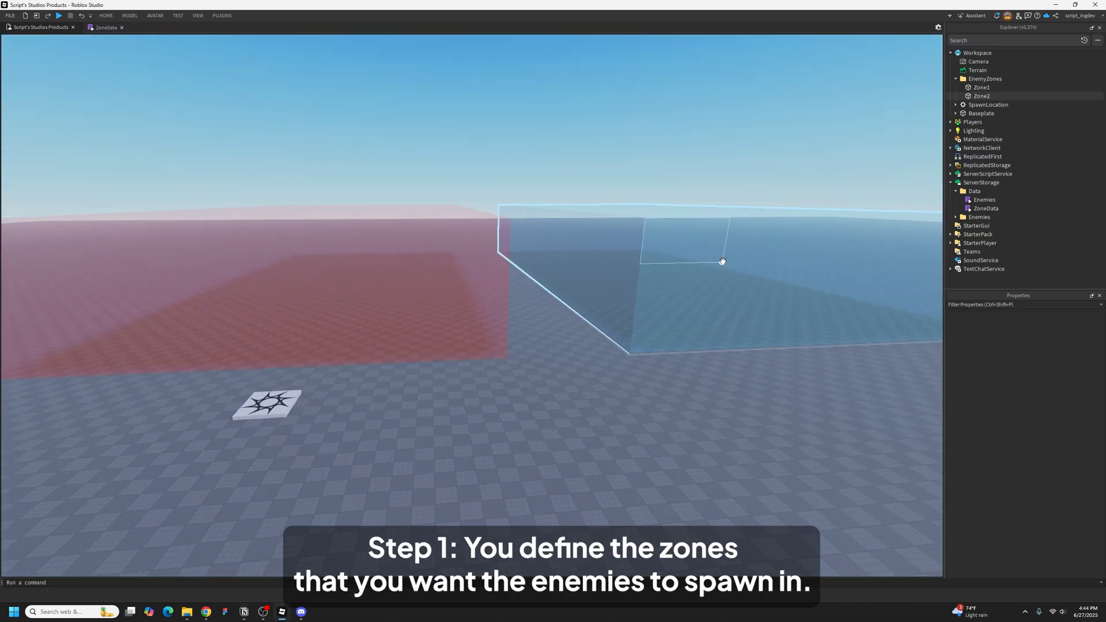
Step: Inspect EnemyZones' red Zone1 and blue Zone2 parts, then bring up the ZoneData script
{"action": "left_click", "coordinate": [985, 79]}
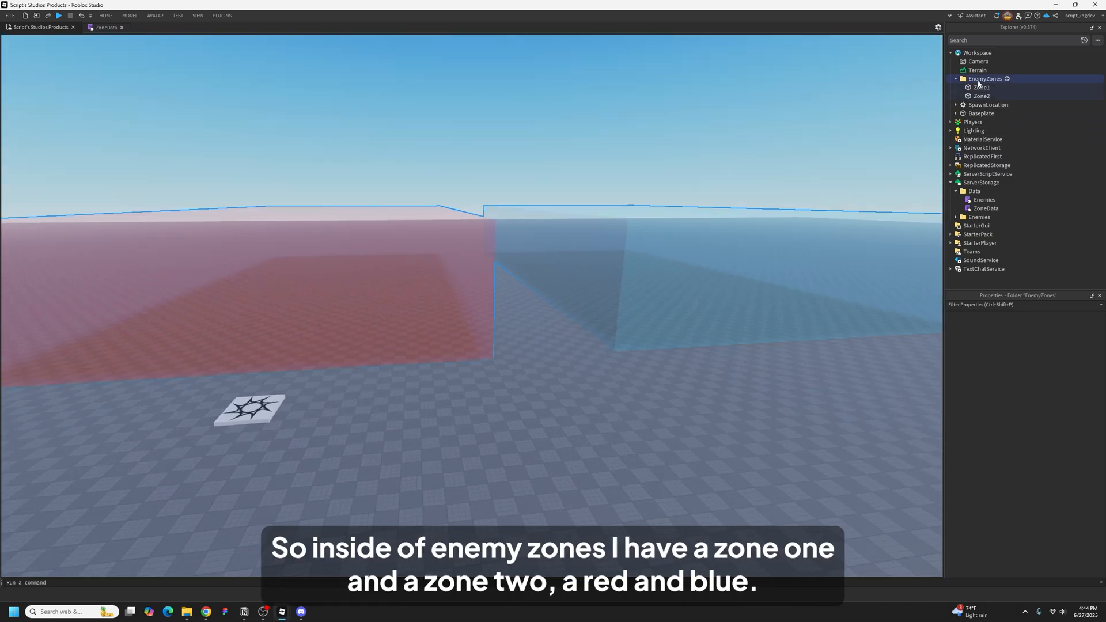
{"action": "left_click", "coordinate": [981, 87]}
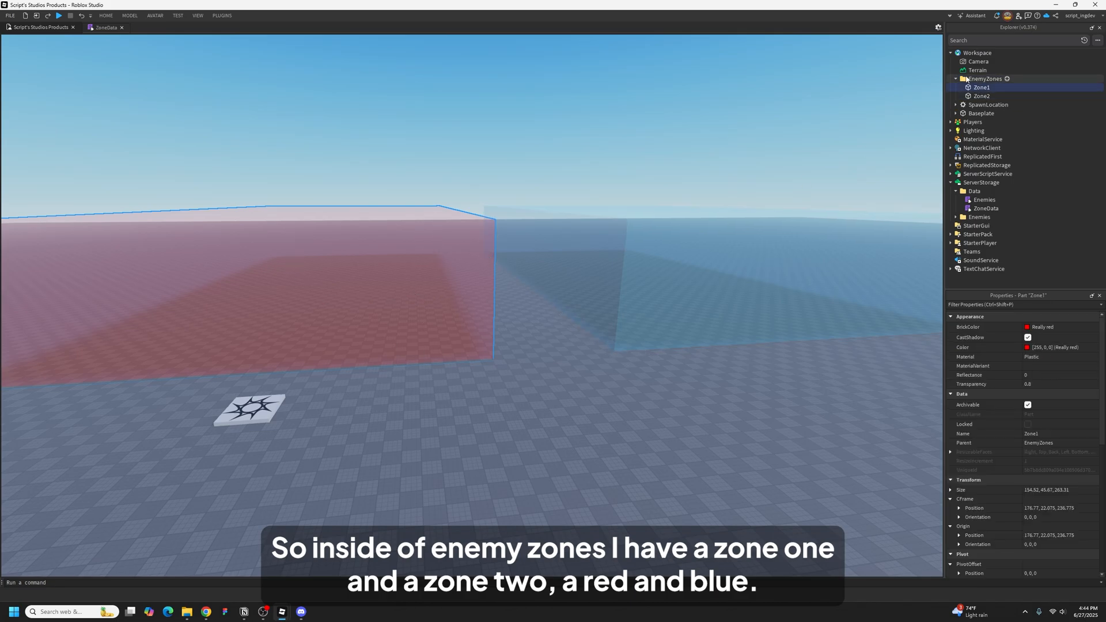
{"action": "left_click", "coordinate": [981, 95]}
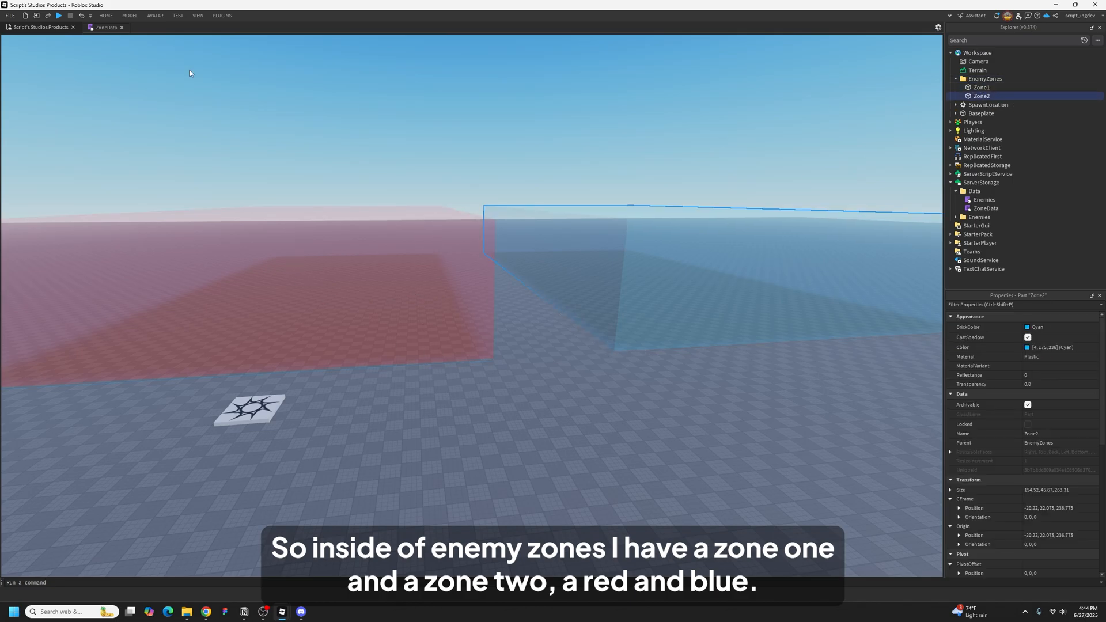
{"action": "left_click", "coordinate": [105, 26]}
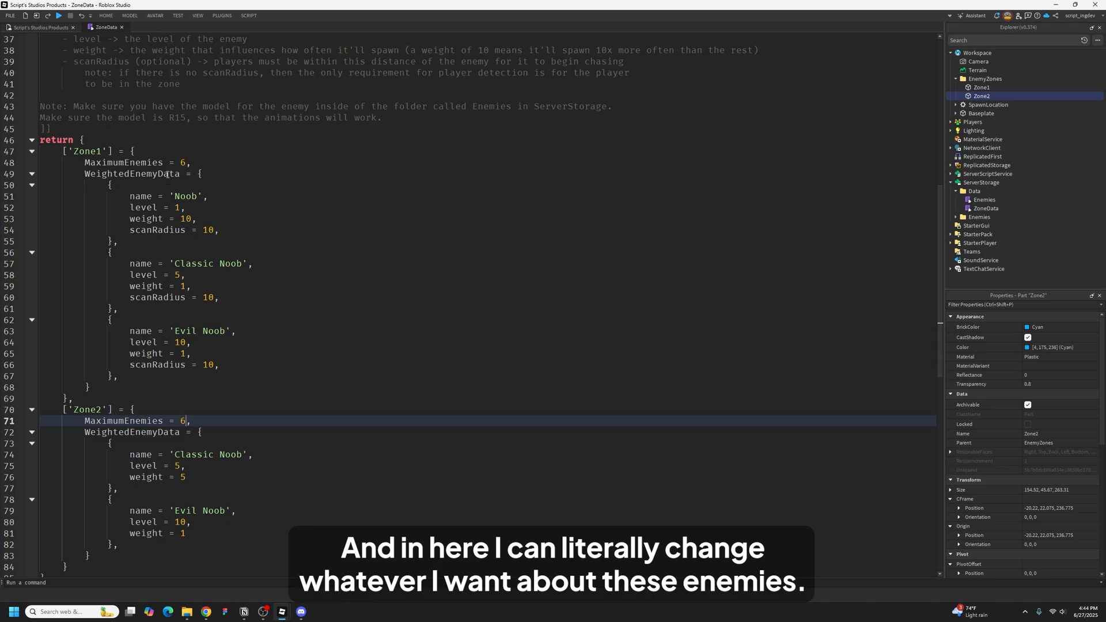
Step: Raise Zone1's MaximumEnemies value from 6 to 10
{"action": "left_click", "coordinate": [205, 162]}
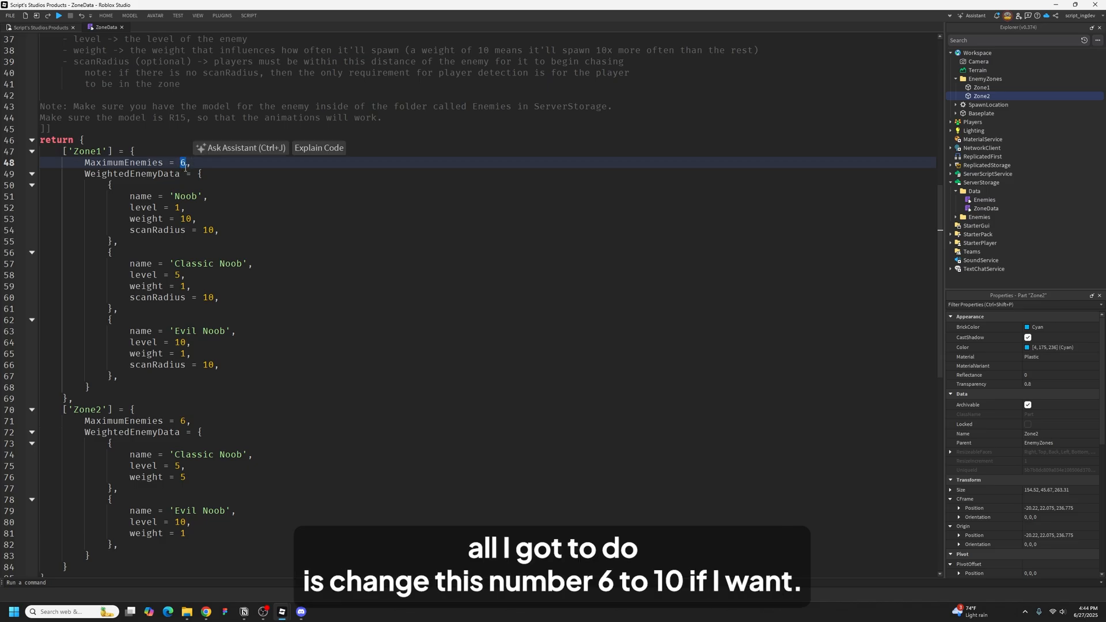
{"action": "type", "text": "10"}
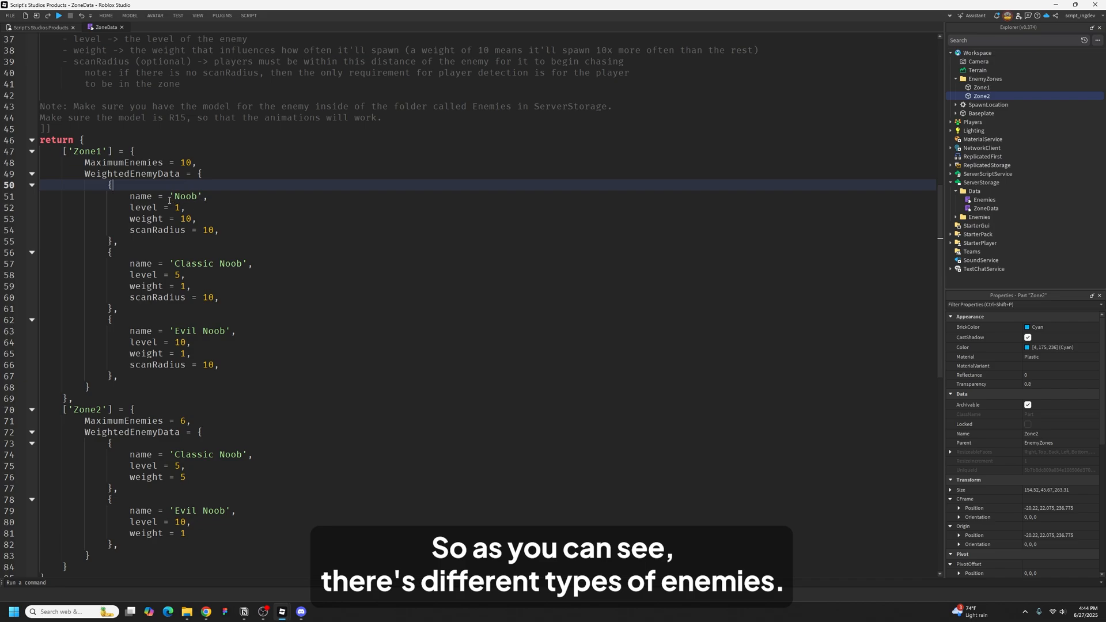
{"action": "left_click", "coordinate": [176, 207]}
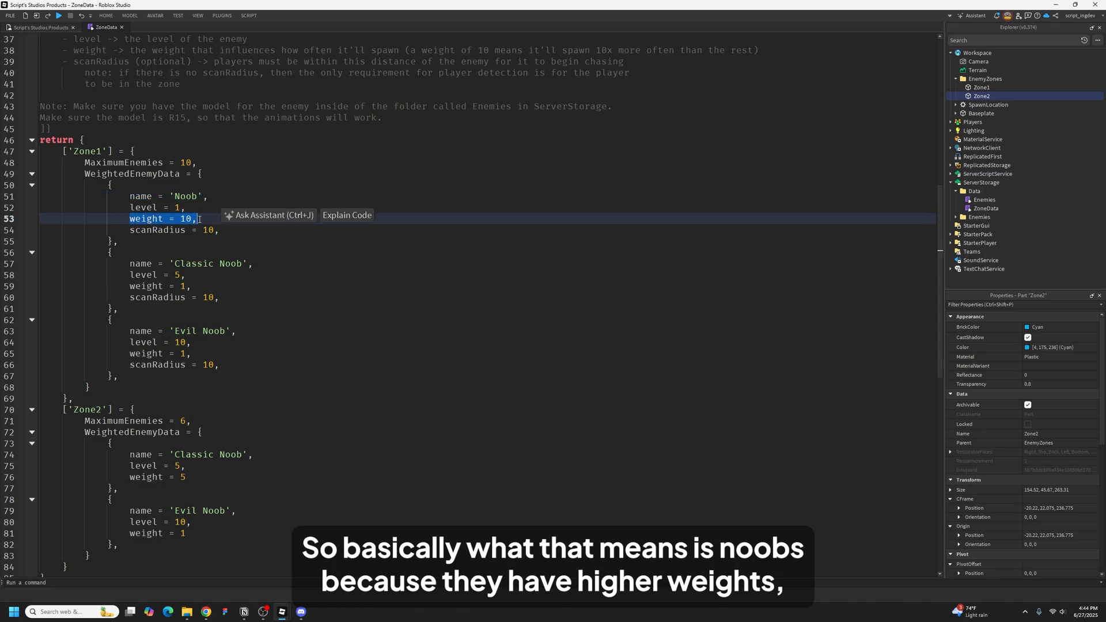
Step: Change the Noob enemy's level value to 5
{"action": "left_click", "coordinate": [339, 236]}
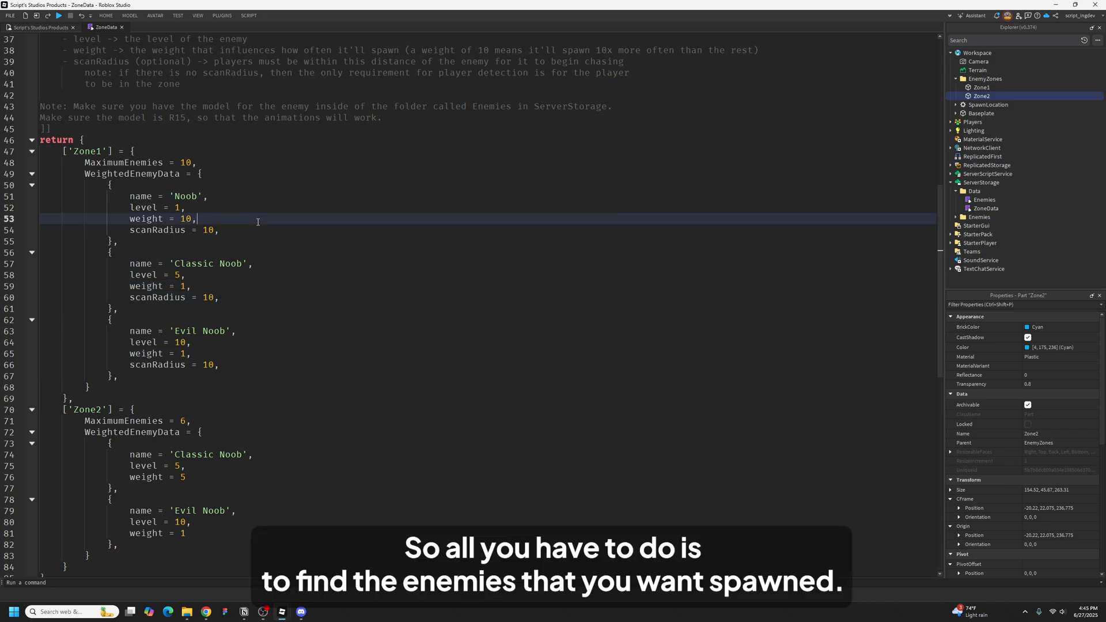
{"action": "double_click", "coordinate": [178, 206]}
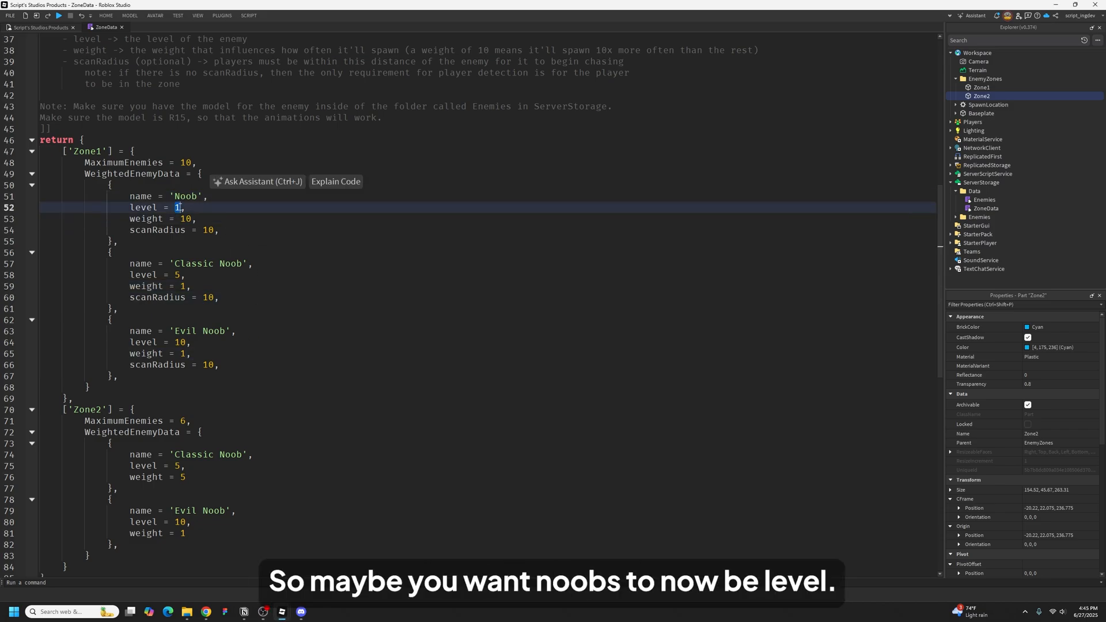
{"action": "type", "text": "5"}
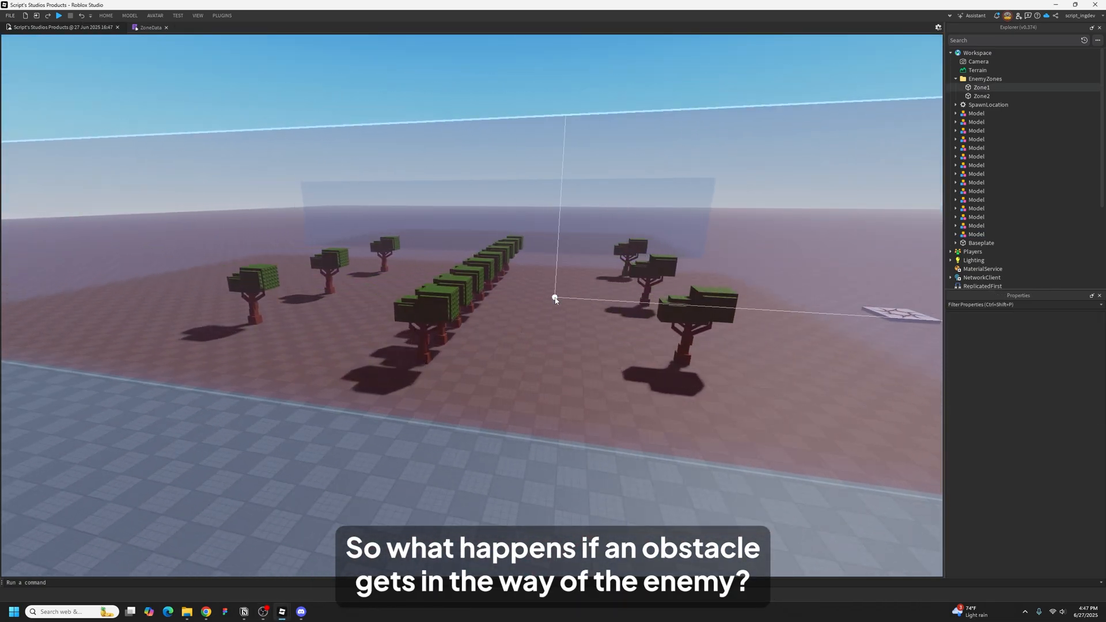
Step: Return to the ZoneData script after viewing the trees in the red zone
{"action": "left_click", "coordinate": [59, 15]}
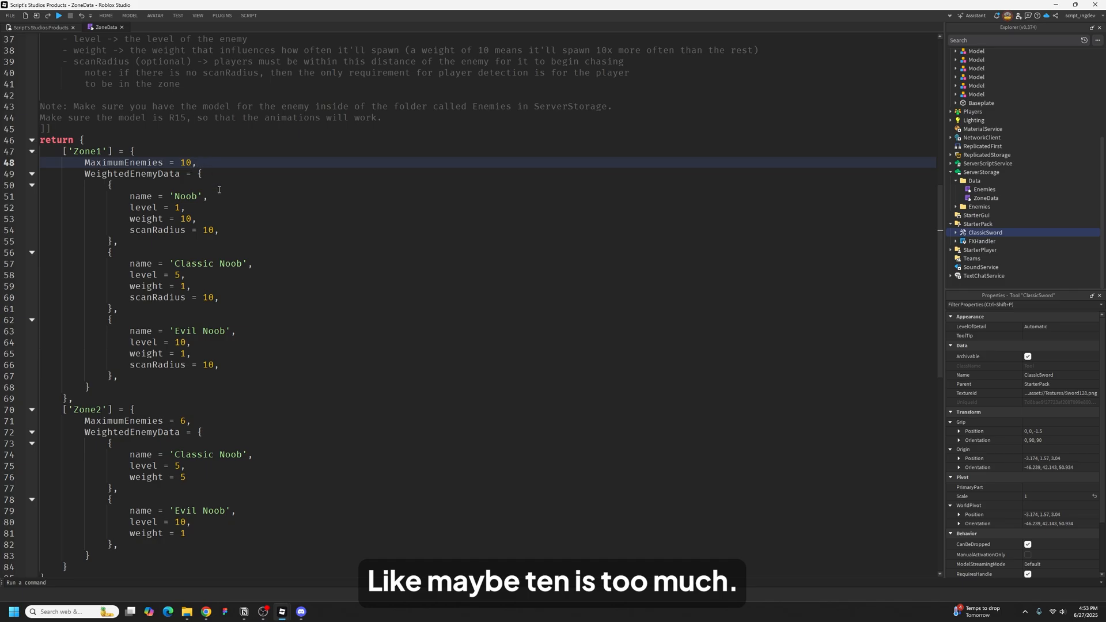
Step: Lower Zone1's Noob weight to 3
{"action": "type", "text": "3"}
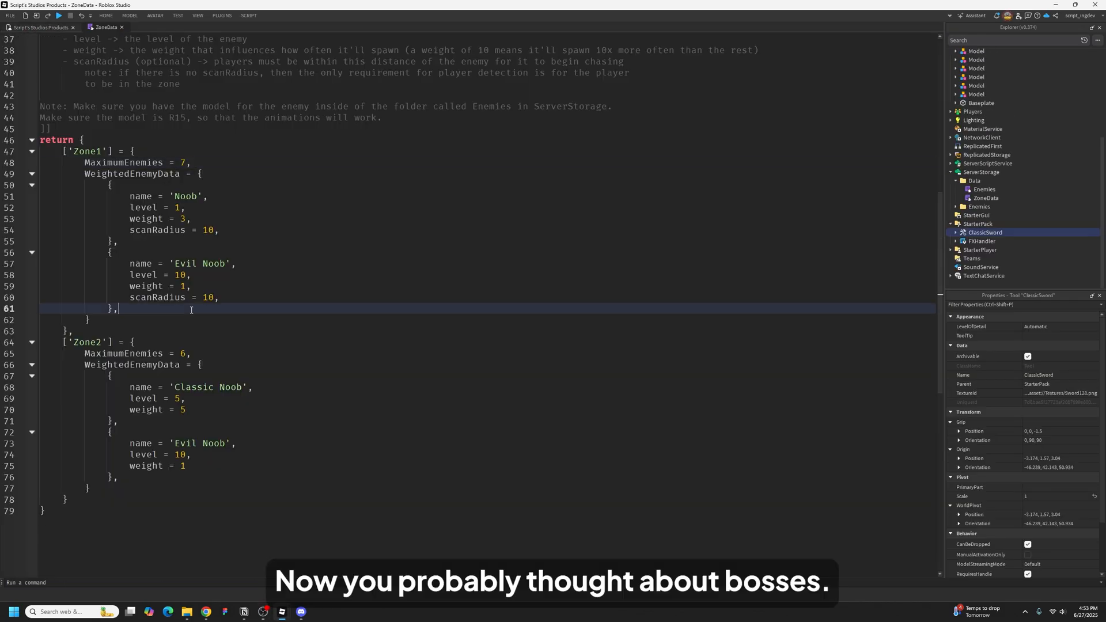
{"action": "mouse_move", "coordinate": [270, 231]}
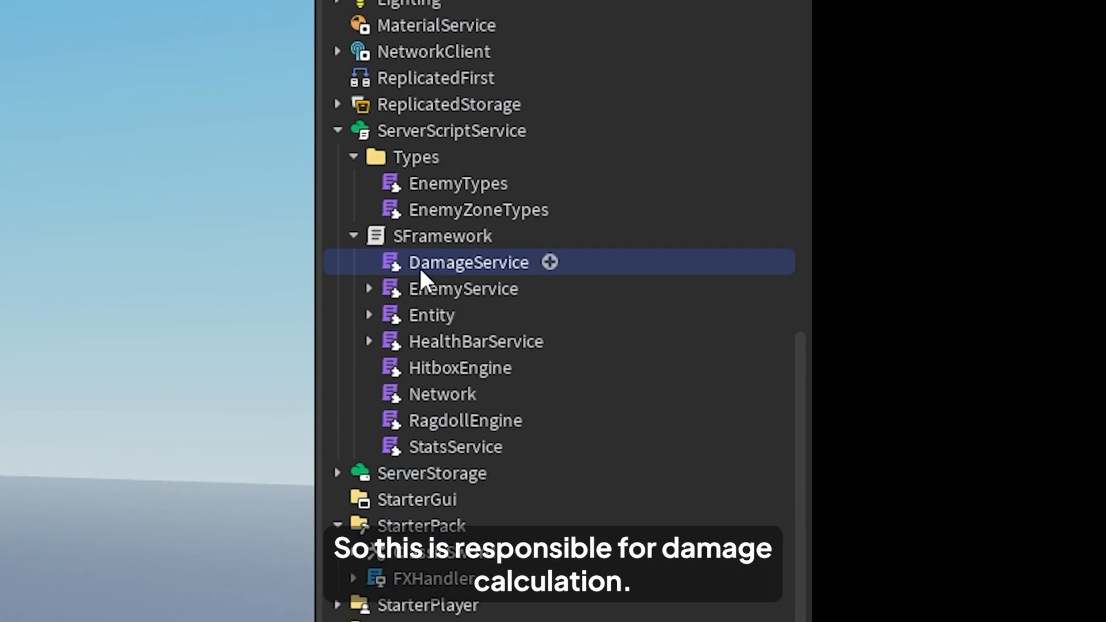
Step: Expand EnemyService to reveal its modules, then select Entity and HealthBarService
{"action": "left_click", "coordinate": [463, 288]}
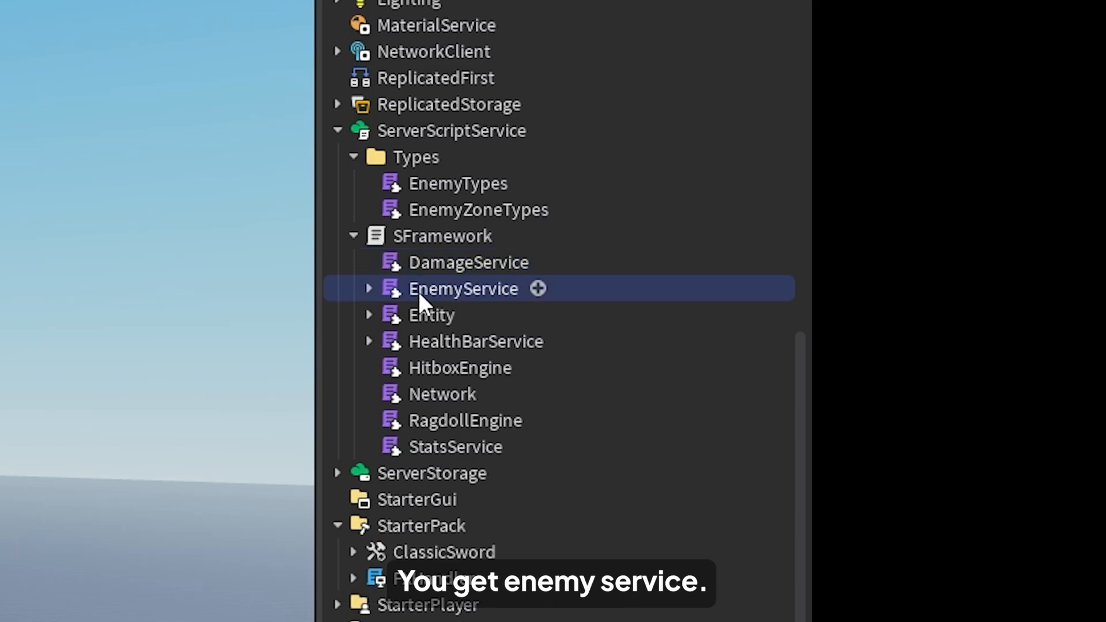
{"action": "left_click", "coordinate": [367, 288]}
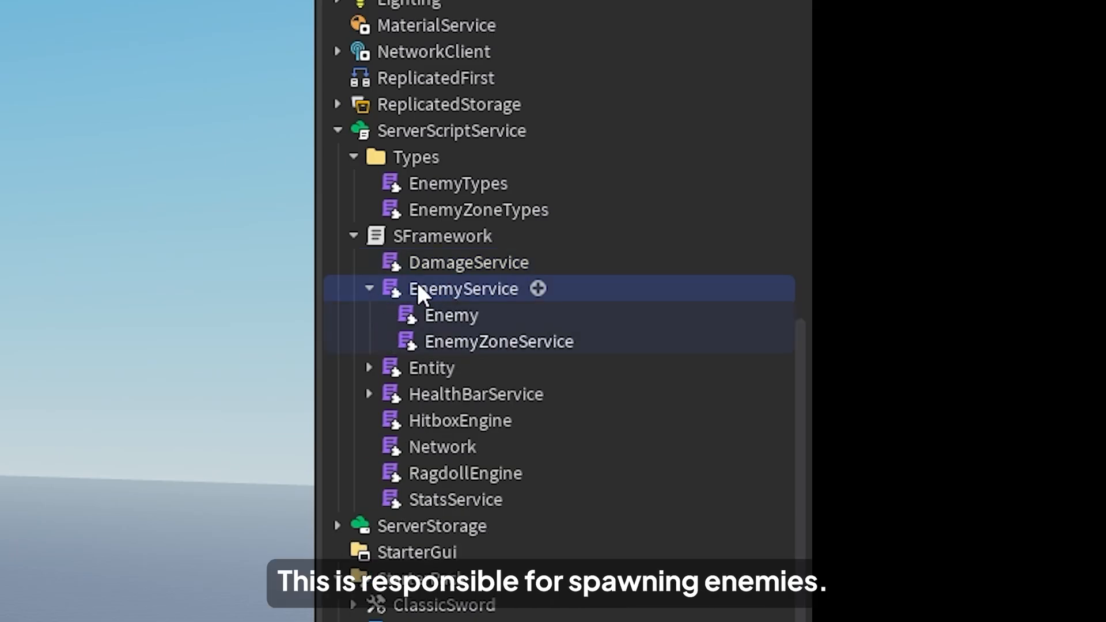
{"action": "left_click", "coordinate": [431, 368]}
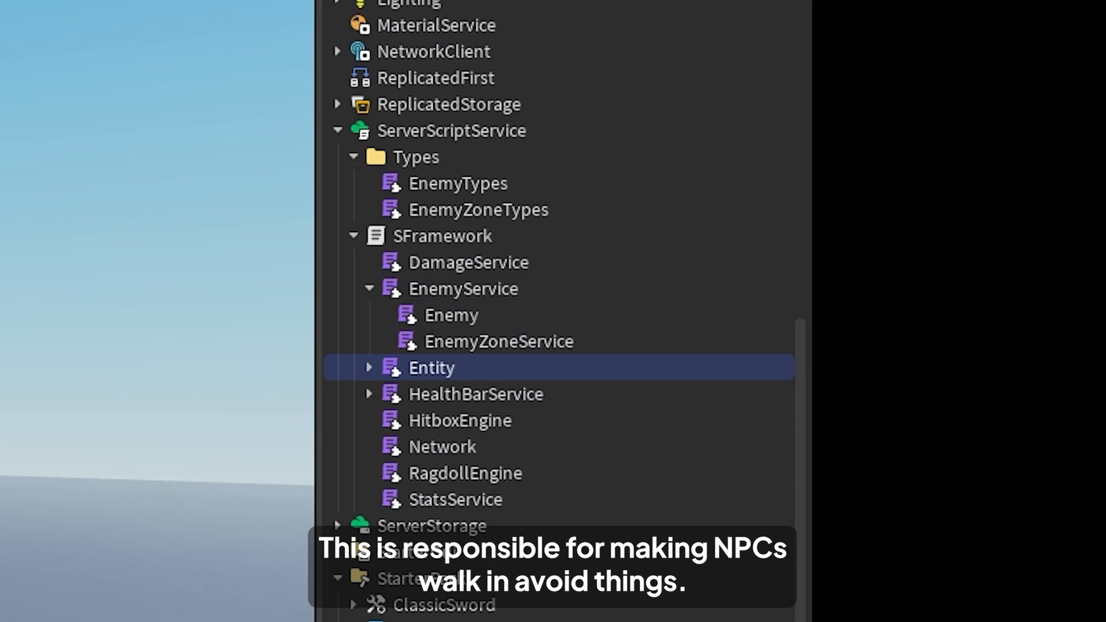
{"action": "left_click", "coordinate": [476, 394]}
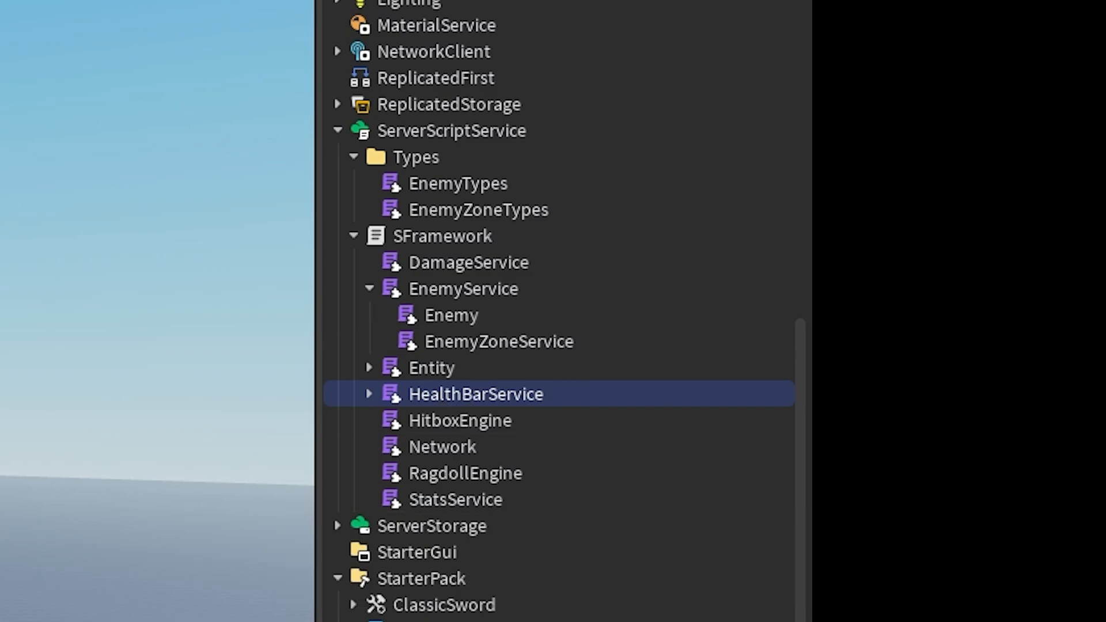
Step: Step through HitboxEngine, Network, RagdollEngine and StatsService modules
{"action": "left_click", "coordinate": [460, 420]}
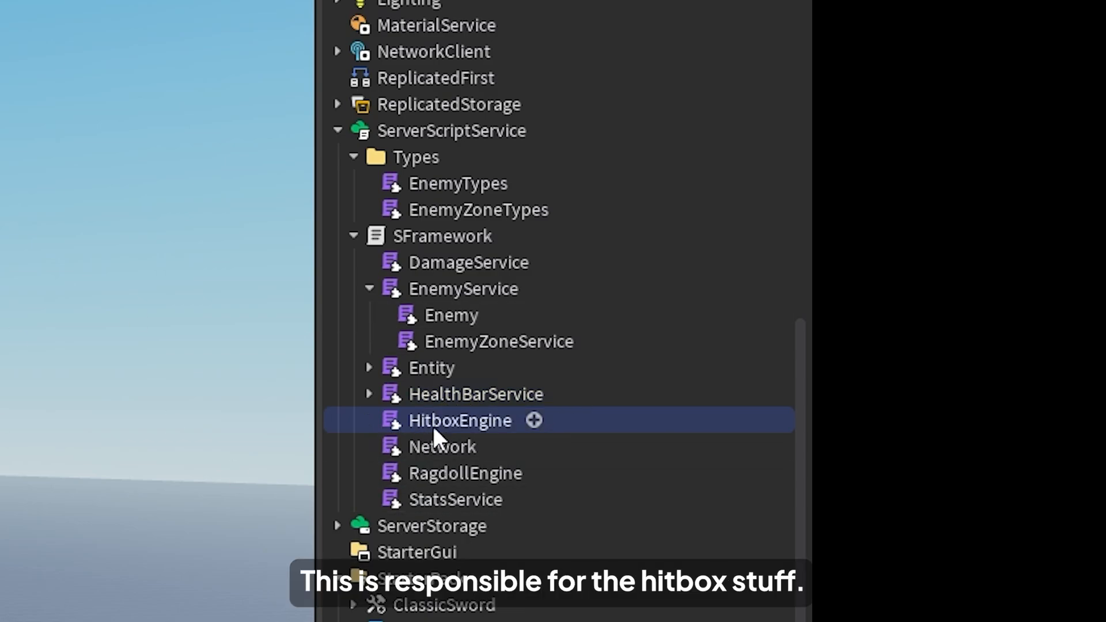
{"action": "left_click", "coordinate": [441, 447]}
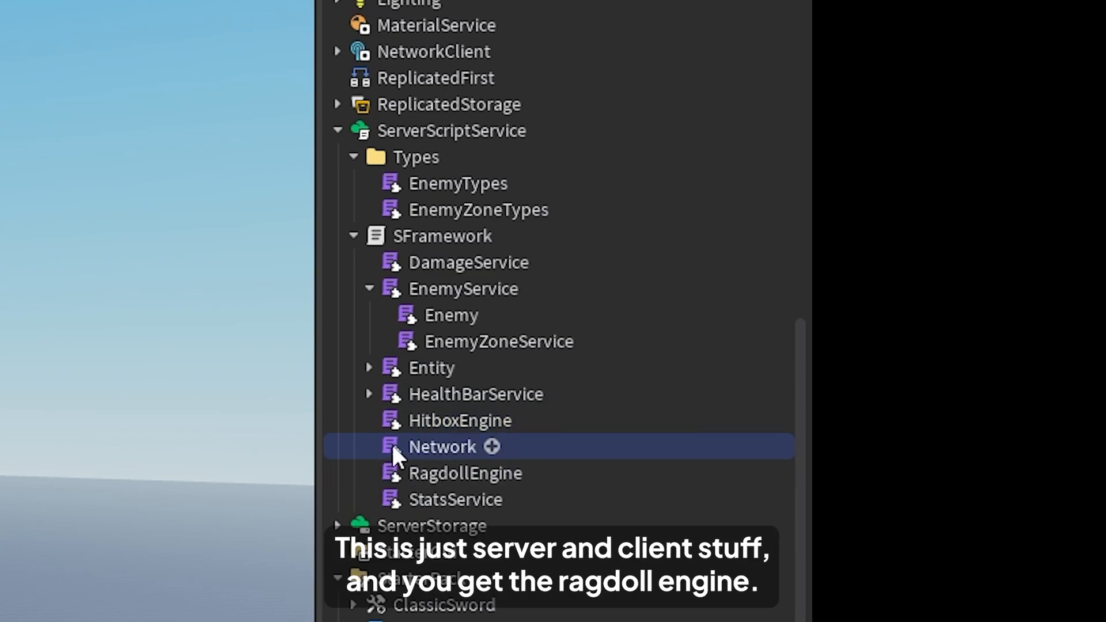
{"action": "mouse_move", "coordinate": [422, 476]}
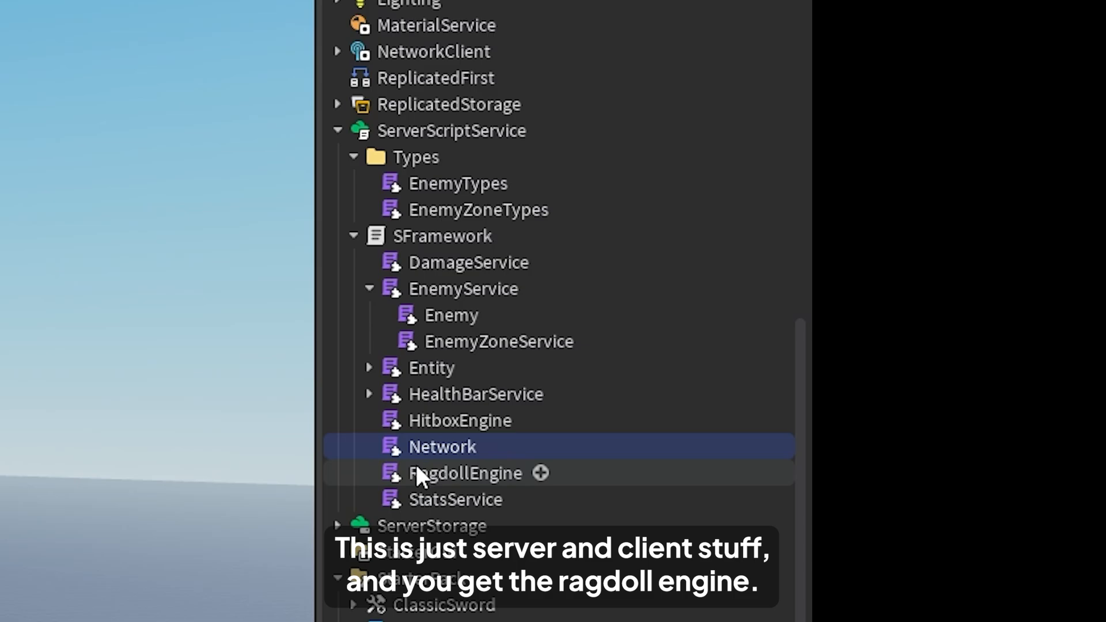
{"action": "left_click", "coordinate": [464, 473]}
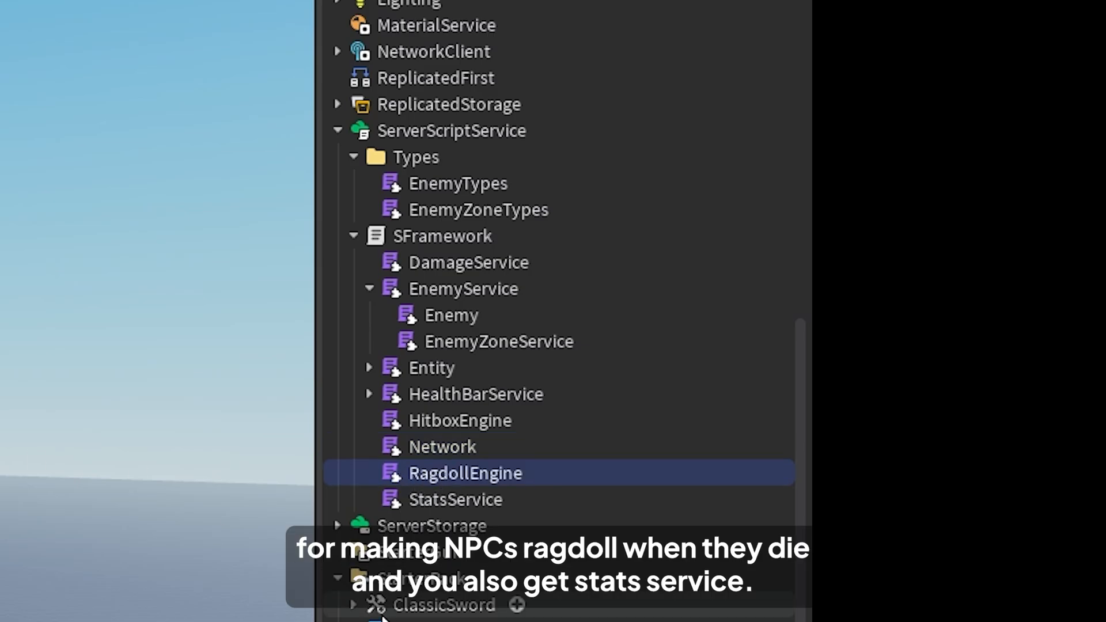
{"action": "left_click", "coordinate": [456, 499]}
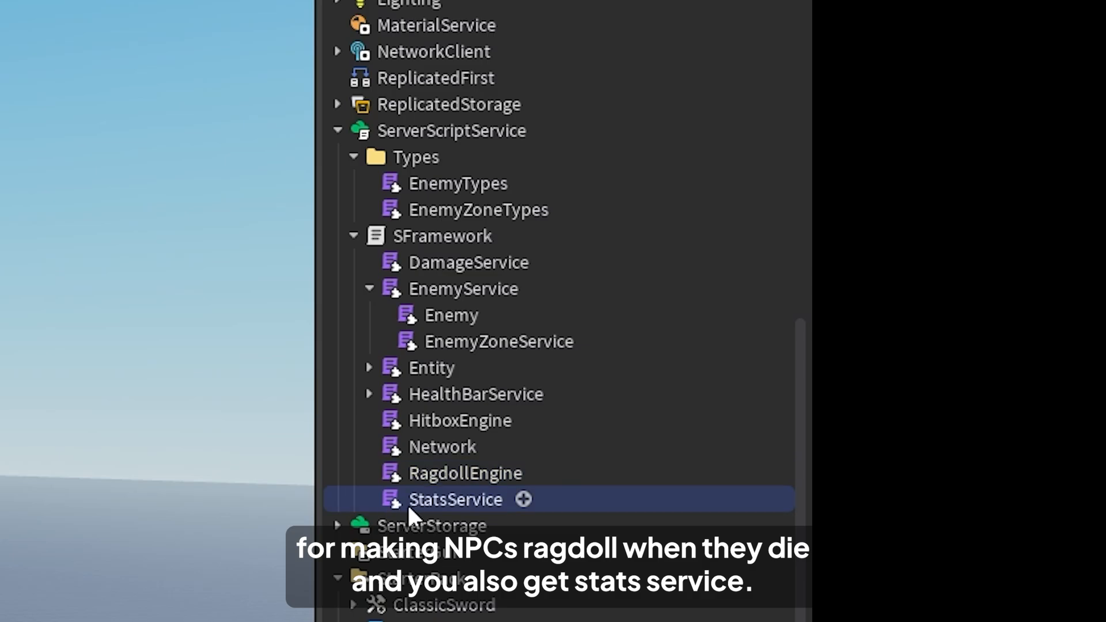
Step: Show StatsService's top lines defining the 10% CRITICAL_HIT_RATE and level-to-stats code
{"action": "double_click", "coordinate": [456, 499]}
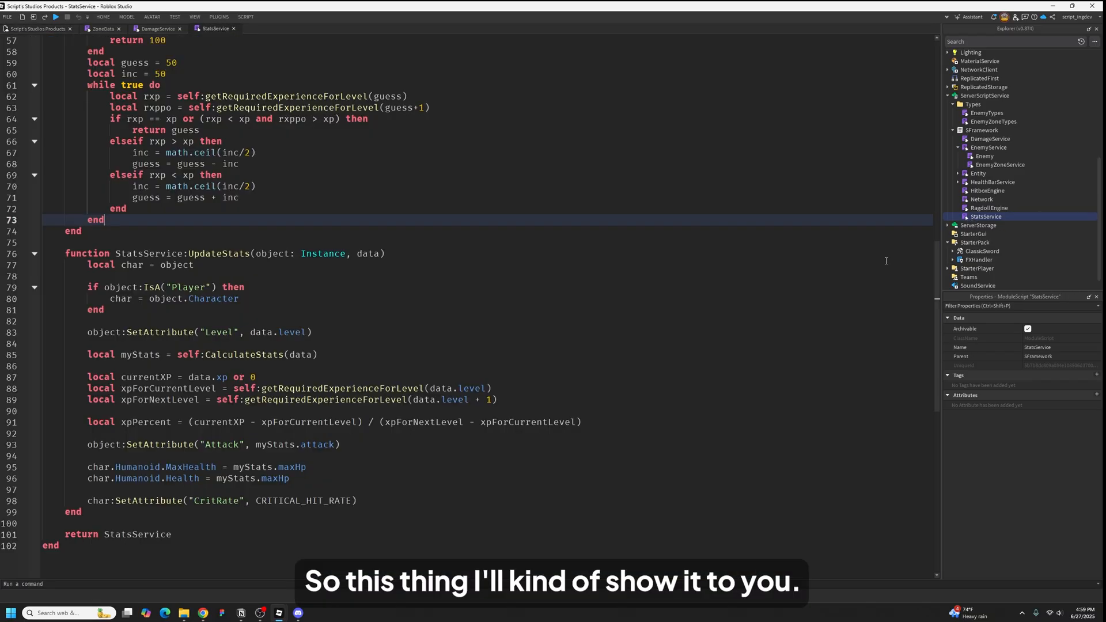
{"action": "scroll", "scroll_direction": "up", "scroll_amount": 3}
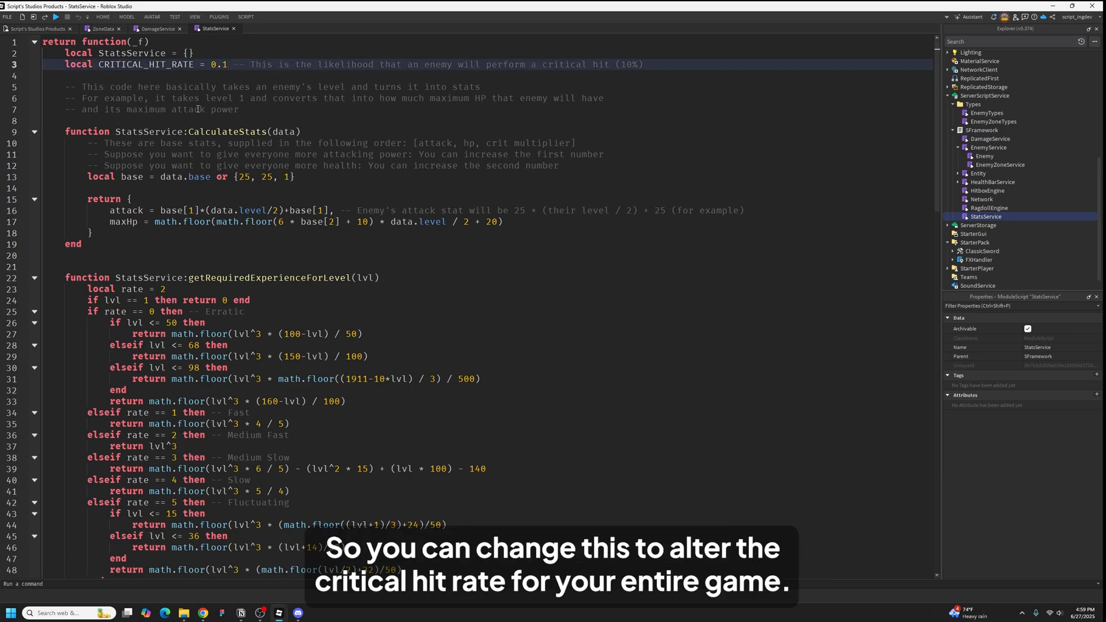
{"action": "left_click", "coordinate": [294, 120]}
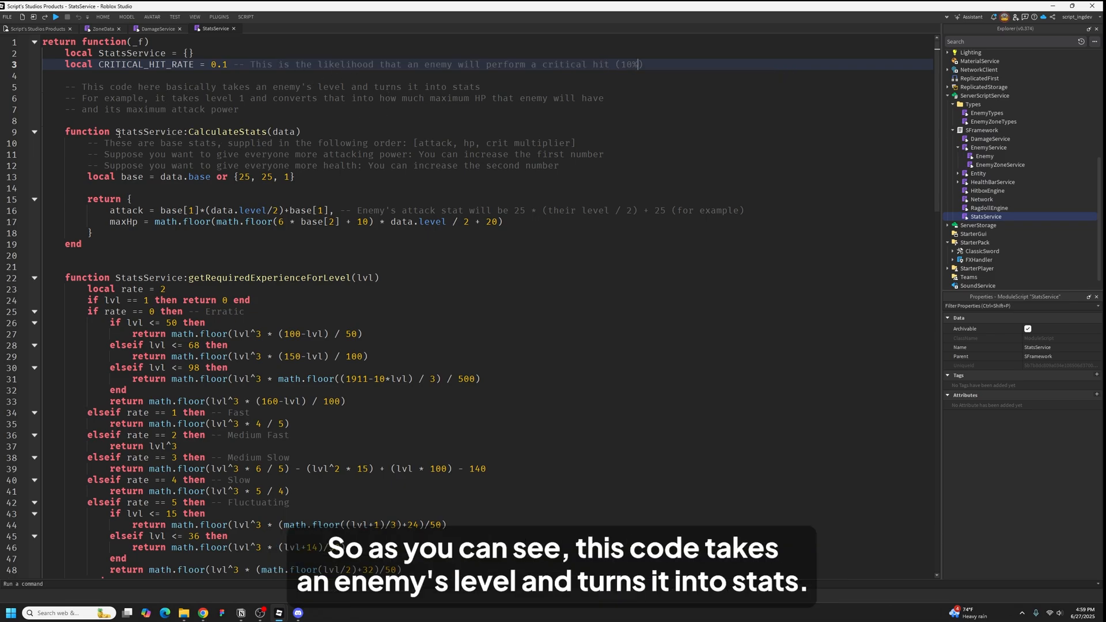
{"action": "double_click", "coordinate": [330, 87]}
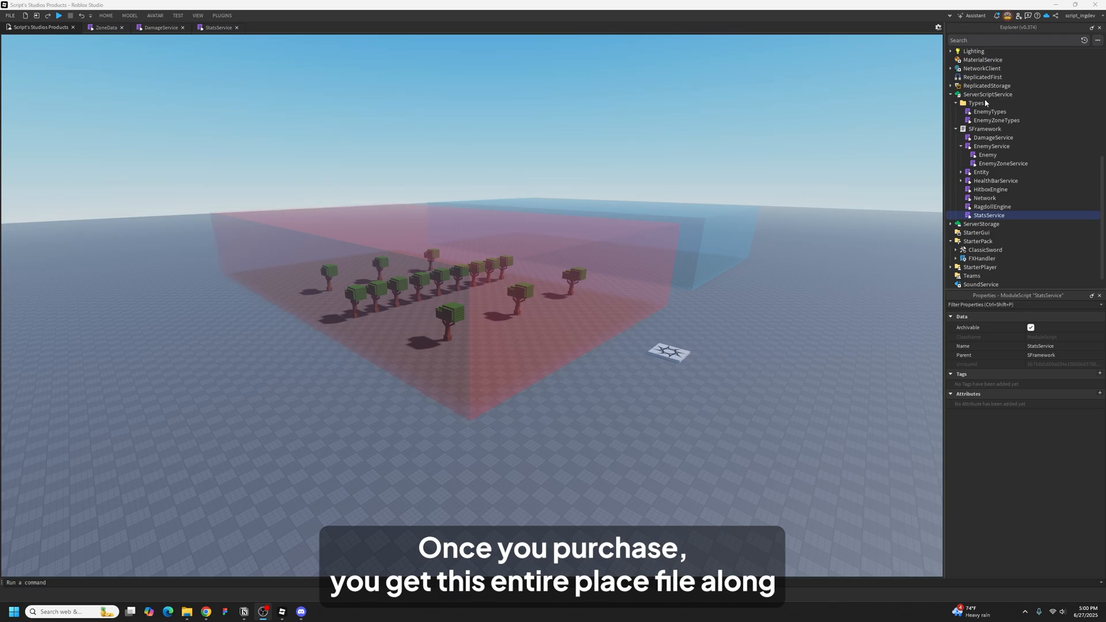
{"action": "mouse_move", "coordinate": [719, 401]}
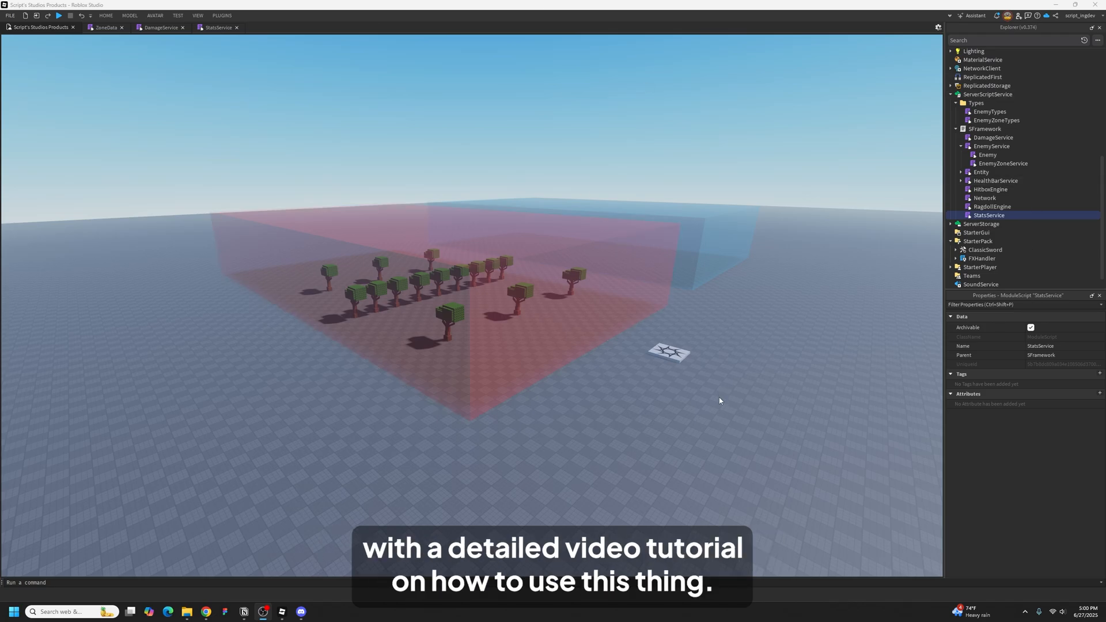